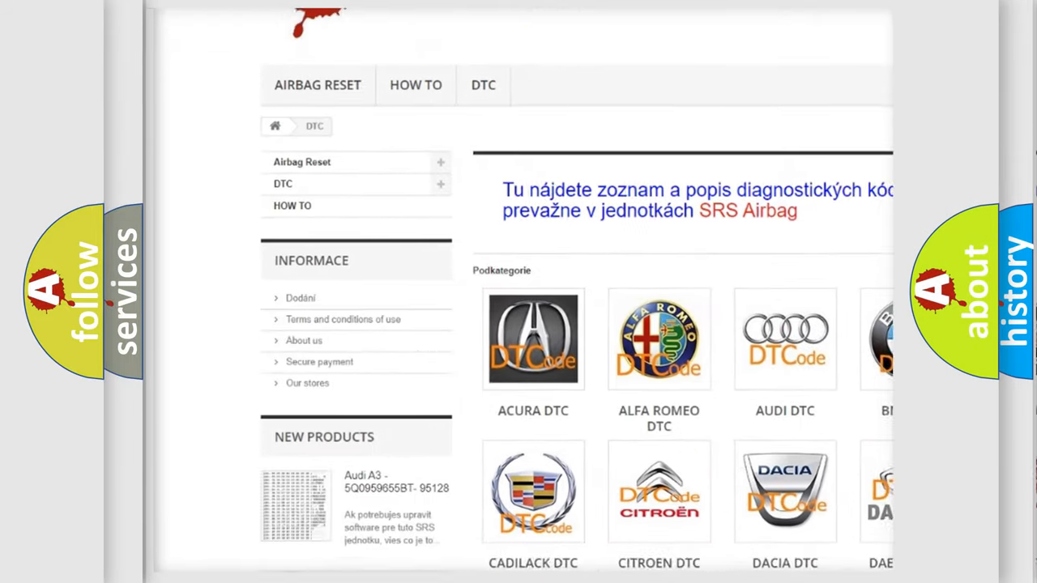
scroll("down", 3)
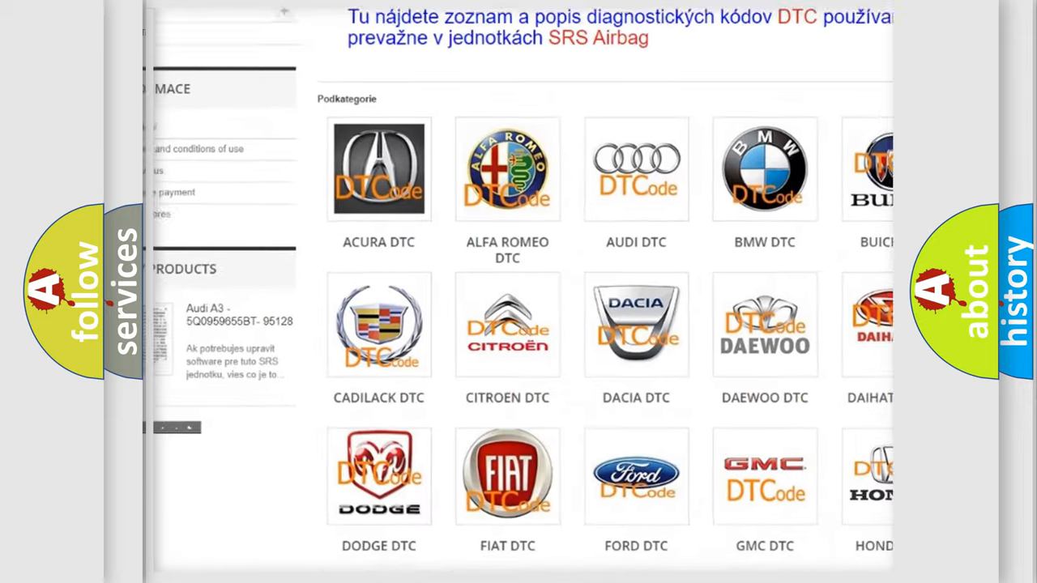
scroll("down", 3)
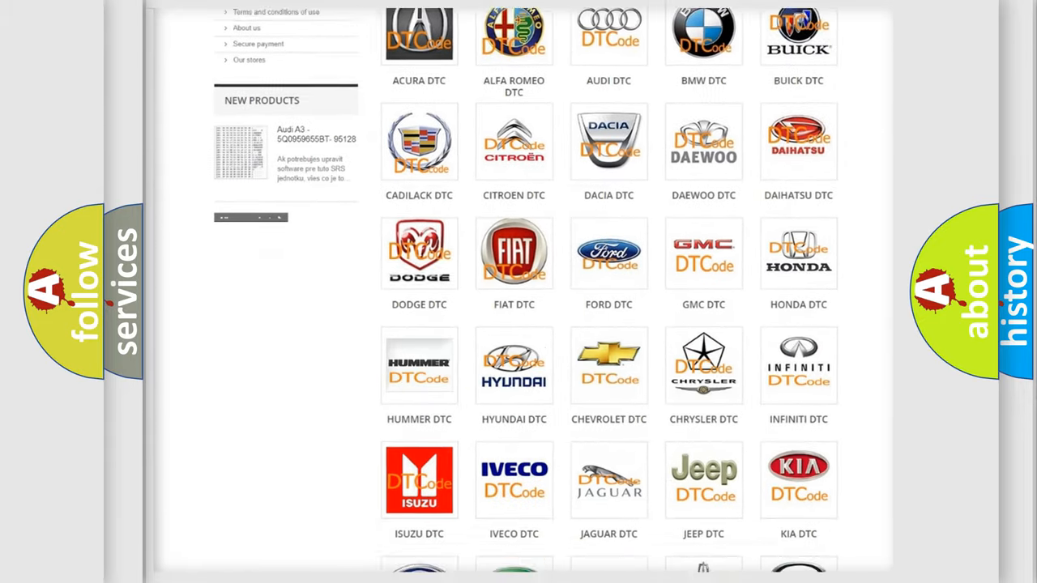
scroll("down", 3)
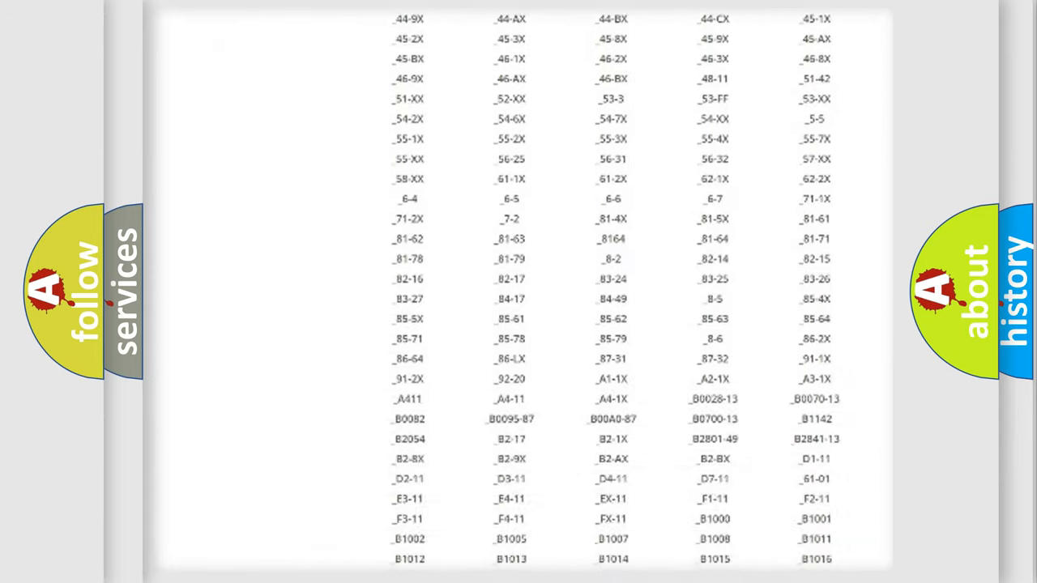
scroll("down", 3)
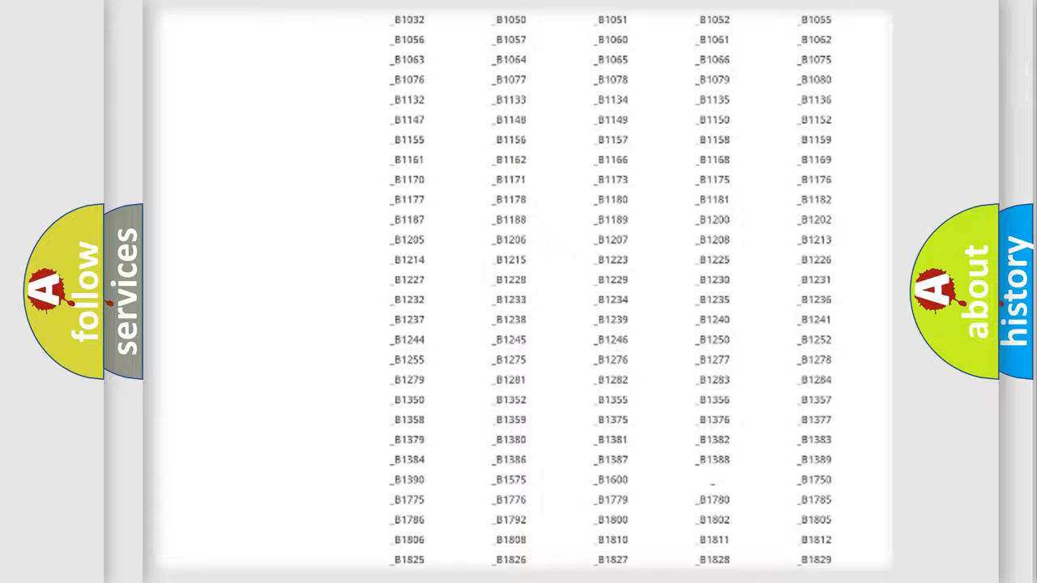